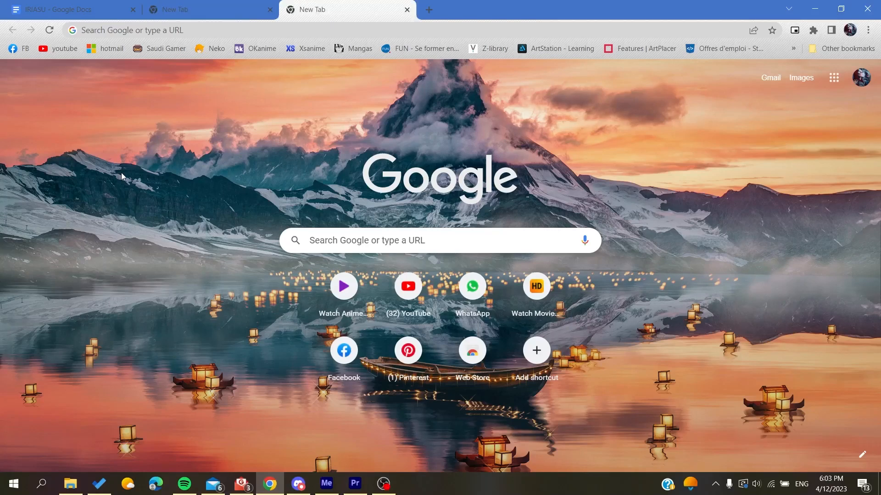
{"action": "mouse_move", "coordinate": [125, 102]}
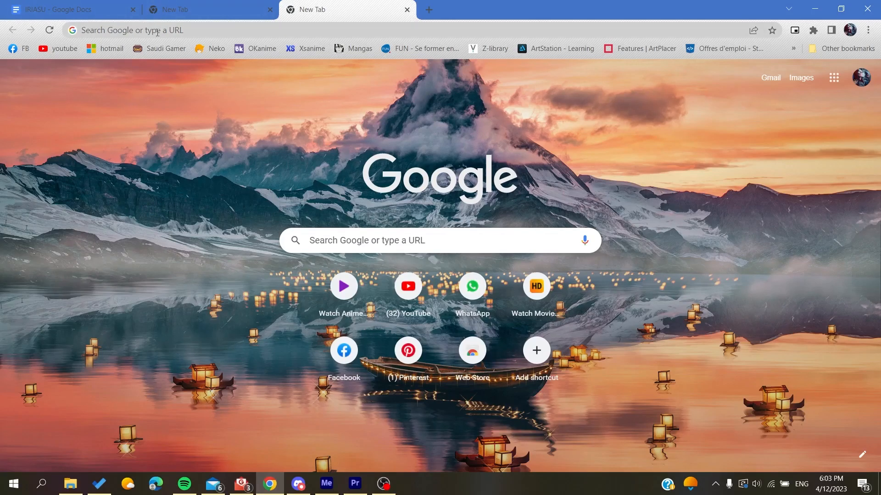
Load airbnb.com in the new Chrome tab by entering 'airbnb' in the address bar.
{"action": "type", "text": "airbnb.com"}
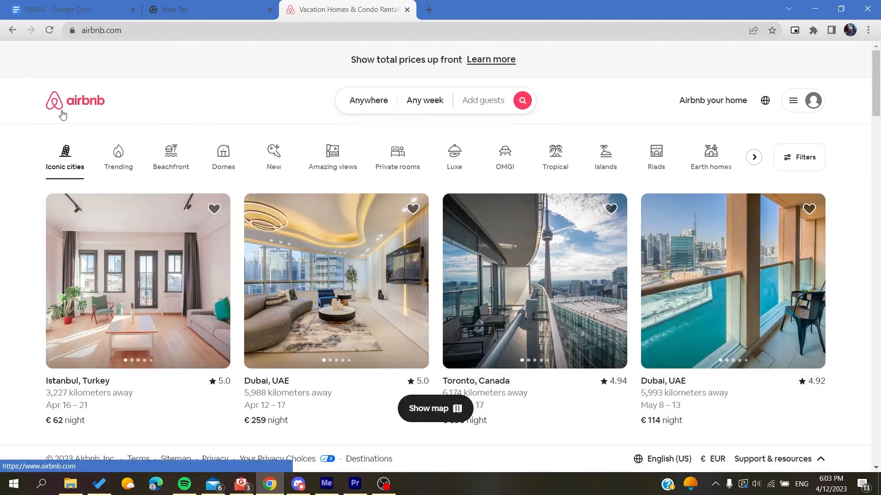
{"action": "mouse_move", "coordinate": [159, 94]}
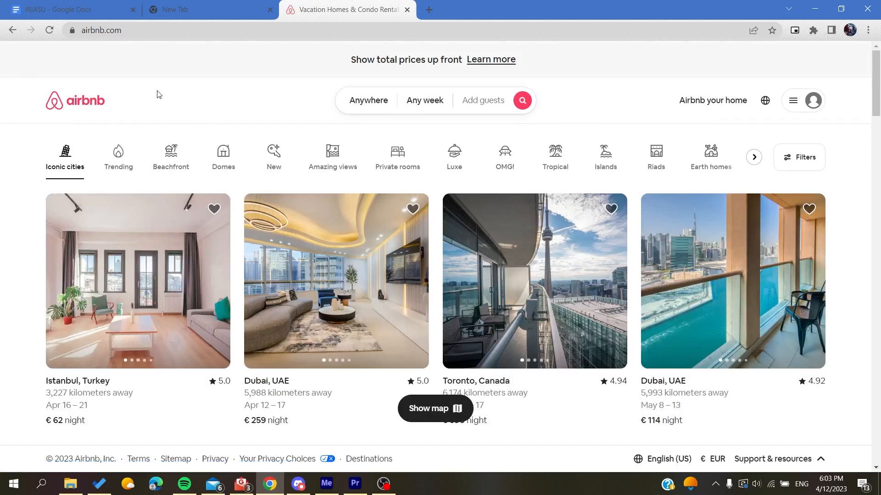
{"action": "mouse_move", "coordinate": [773, 109]}
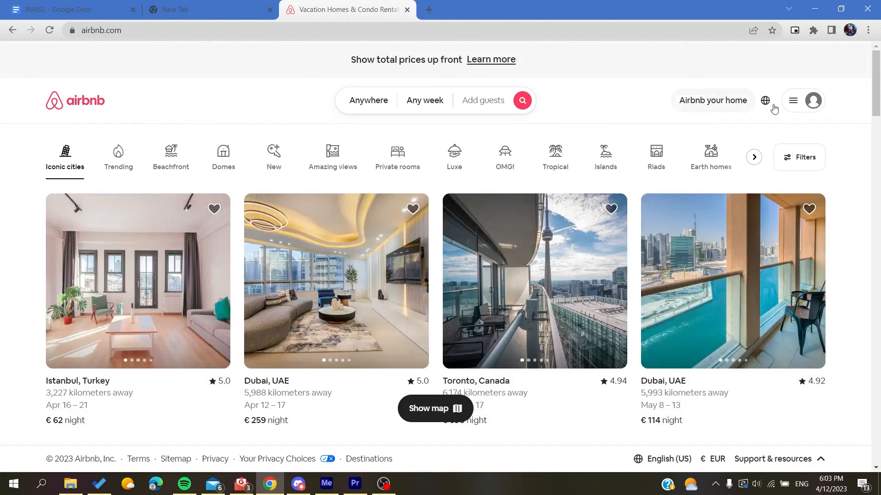
Open the profile menu at the top right to show Log in and Sign up options.
{"action": "left_click", "coordinate": [792, 101]}
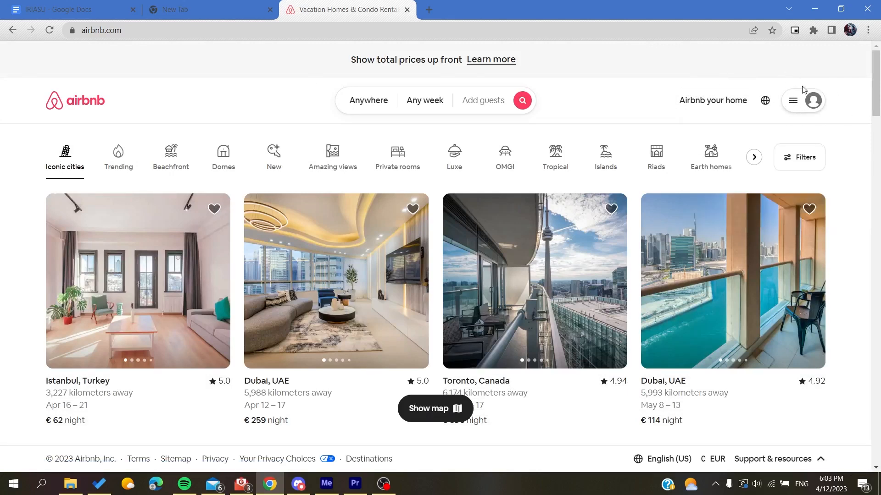
{"action": "left_click", "coordinate": [792, 100]}
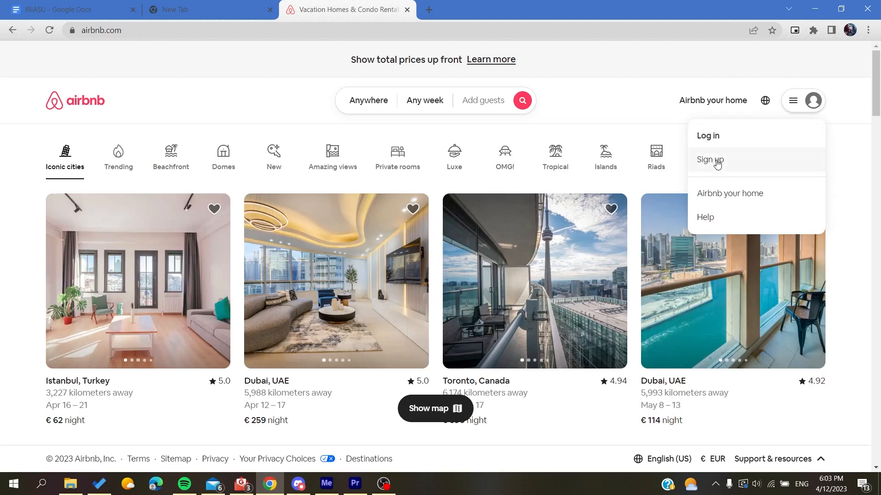
{"action": "mouse_move", "coordinate": [710, 160]}
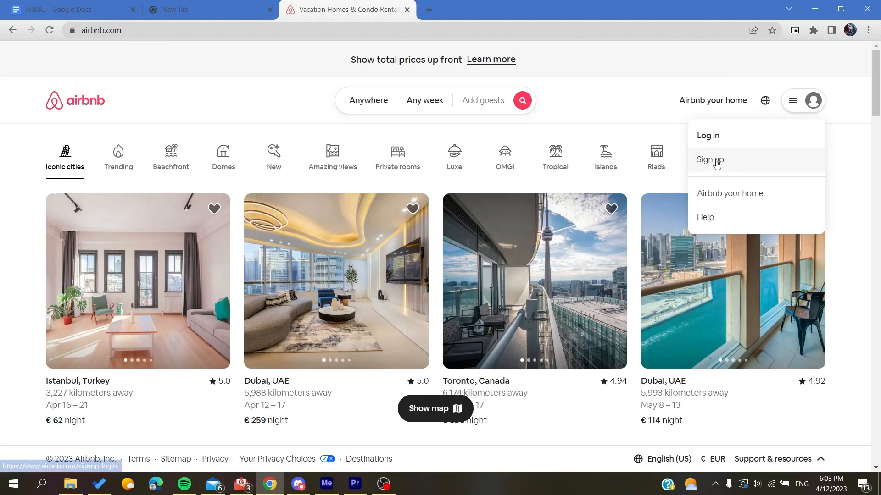
Sign in to Airbnb through Continue with Google, choosing the Google account.
{"action": "left_click", "coordinate": [709, 163]}
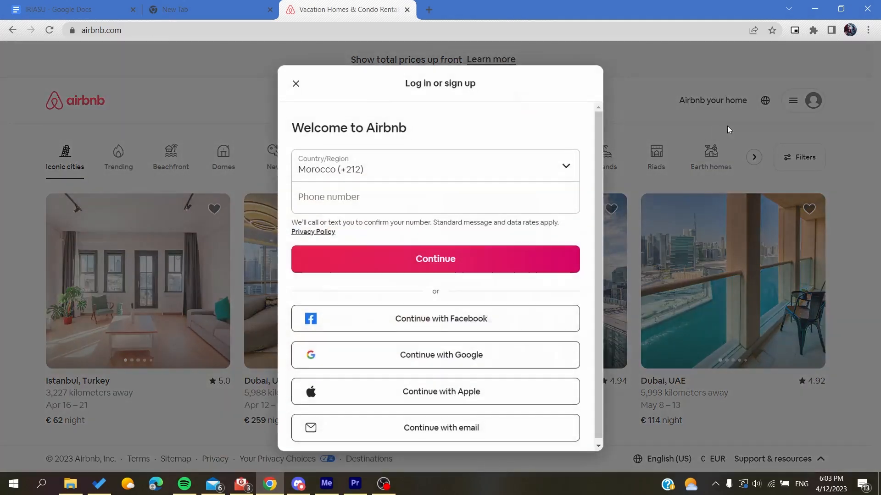
{"action": "left_click", "coordinate": [434, 196]}
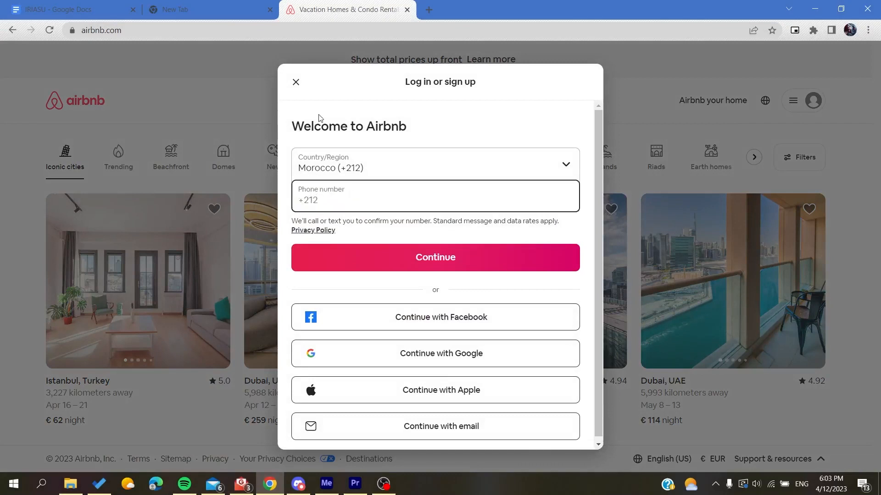
{"action": "double_click", "coordinate": [348, 126]}
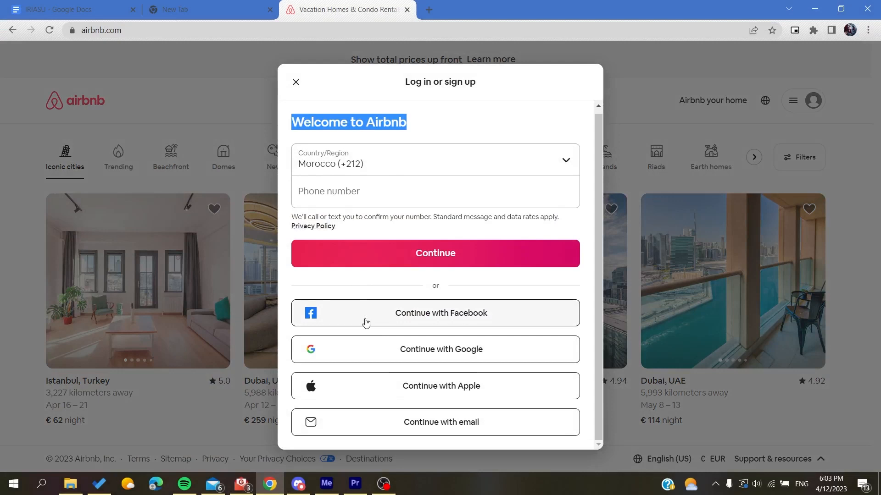
{"action": "mouse_move", "coordinate": [351, 285]}
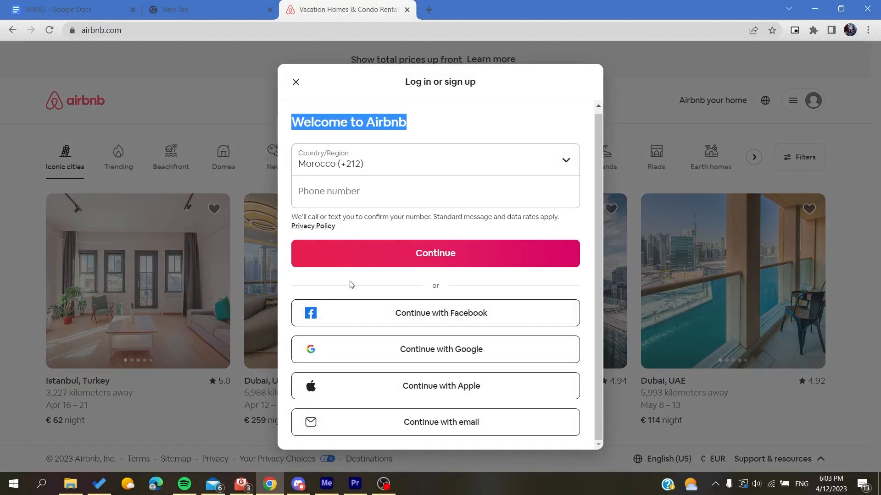
{"action": "mouse_move", "coordinate": [324, 374]}
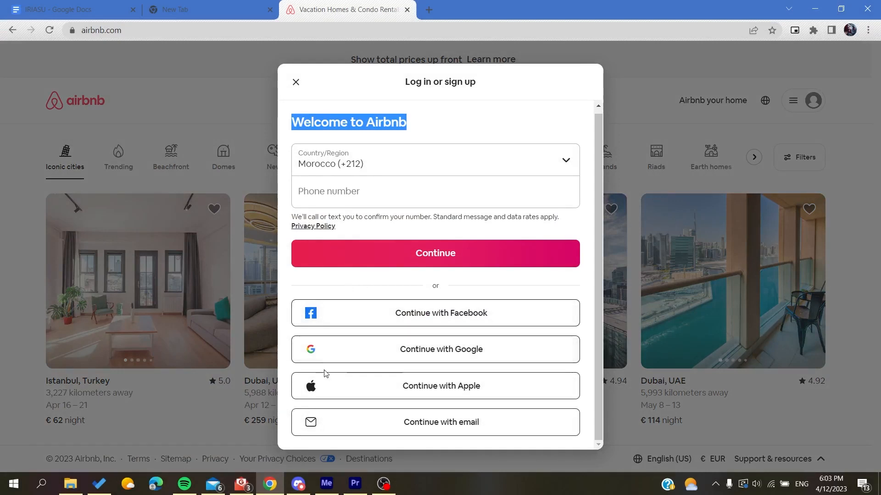
{"action": "mouse_move", "coordinate": [338, 414]}
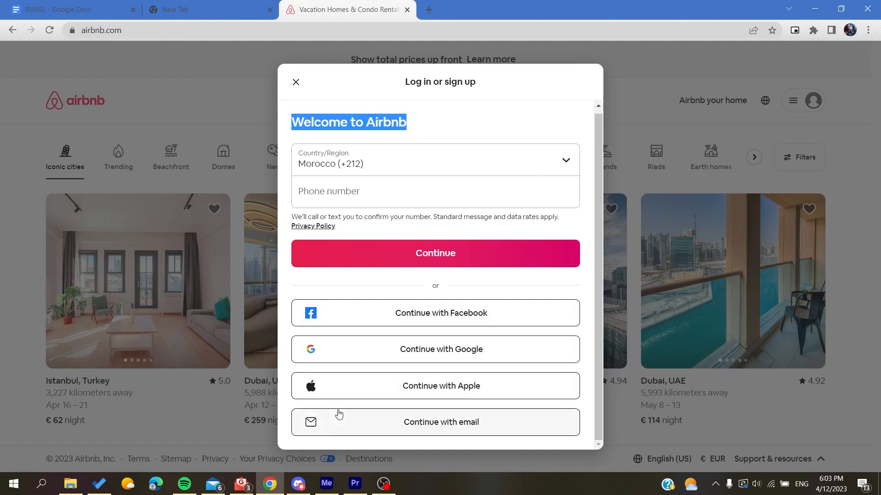
{"action": "mouse_move", "coordinate": [415, 333]}
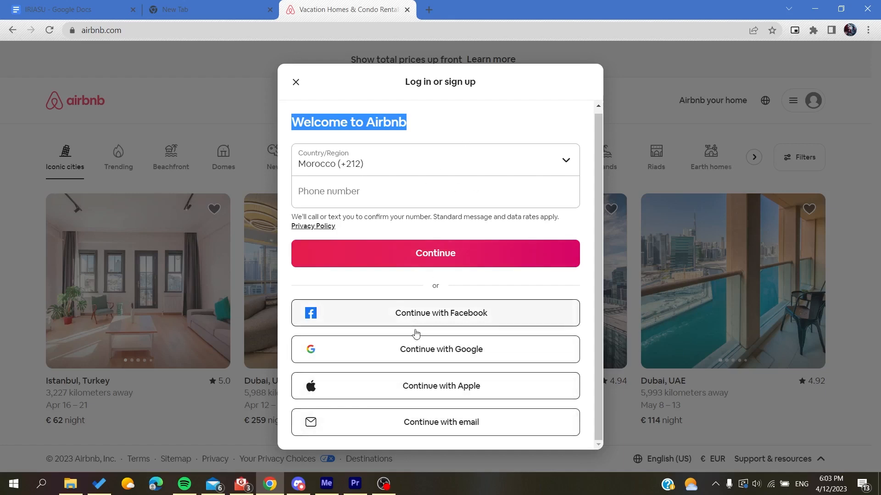
{"action": "mouse_move", "coordinate": [398, 357]}
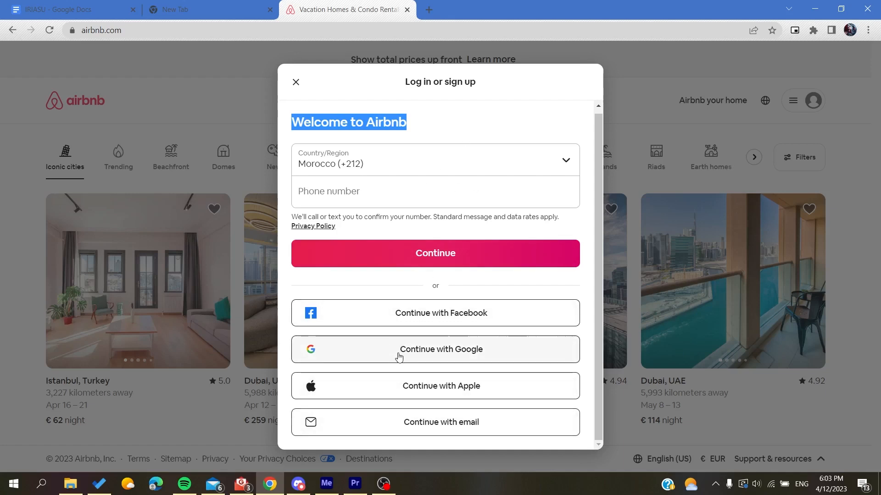
{"action": "left_click", "coordinate": [440, 348]}
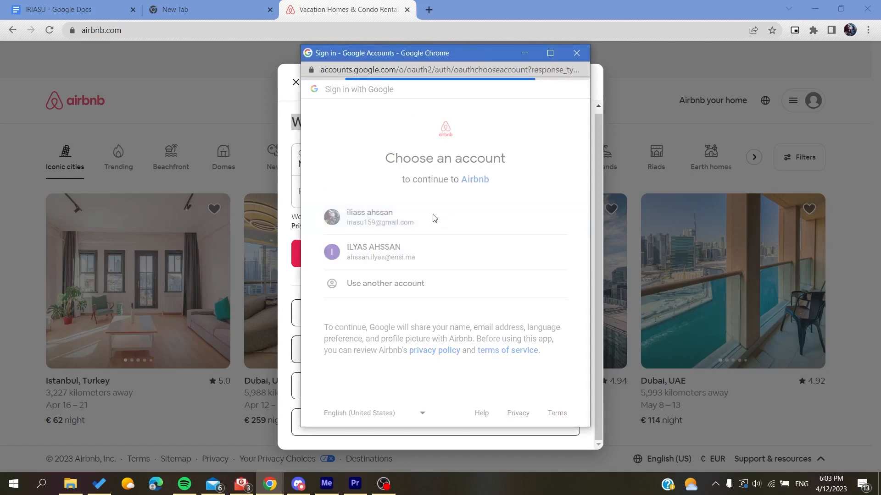
{"action": "left_click", "coordinate": [379, 217]}
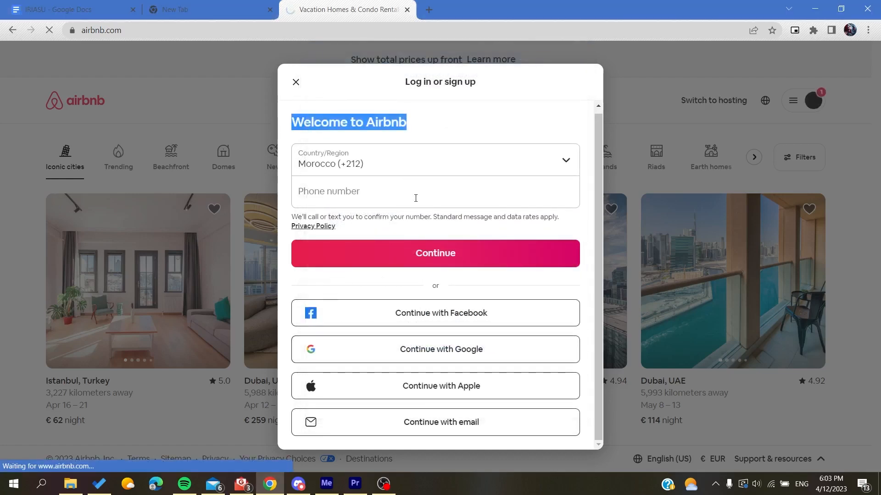
Reload the Airbnb home page so it shows signed in with stay listings.
{"action": "left_click", "coordinate": [295, 83]}
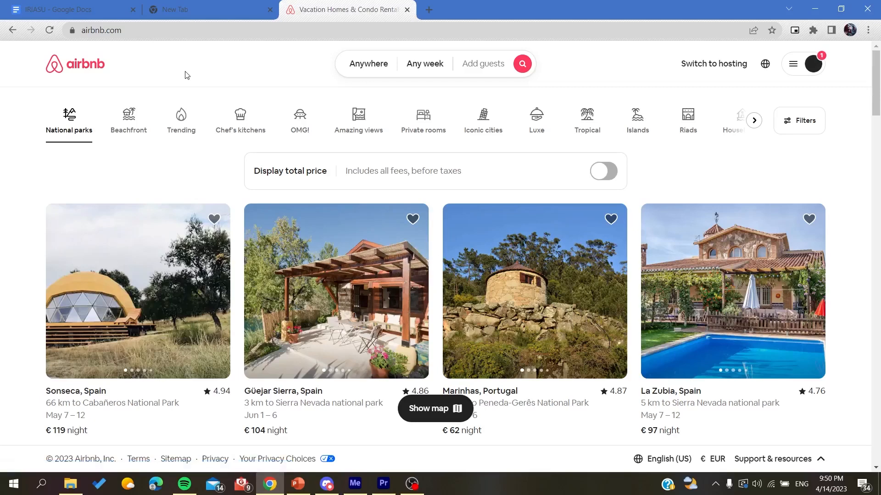
{"action": "mouse_move", "coordinate": [713, 64]}
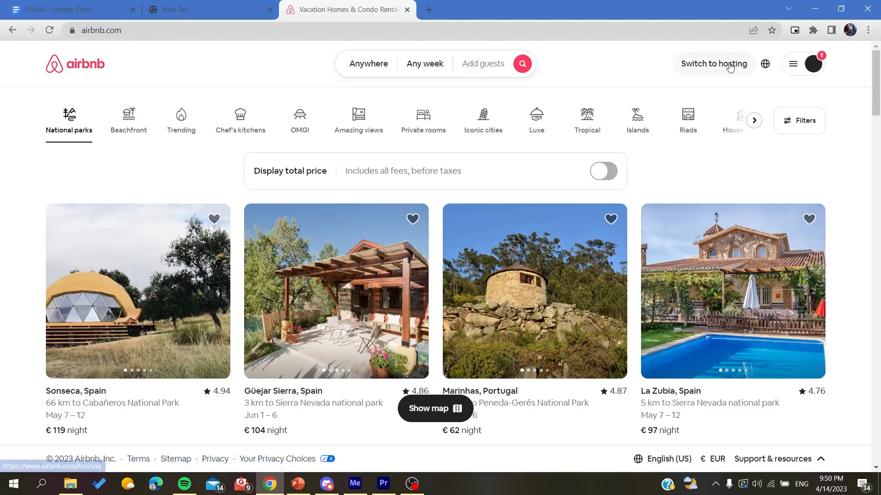
Switch to hosting, go to Menu > Listings, and open 'Test listing' for editing.
{"action": "left_click", "coordinate": [713, 63]}
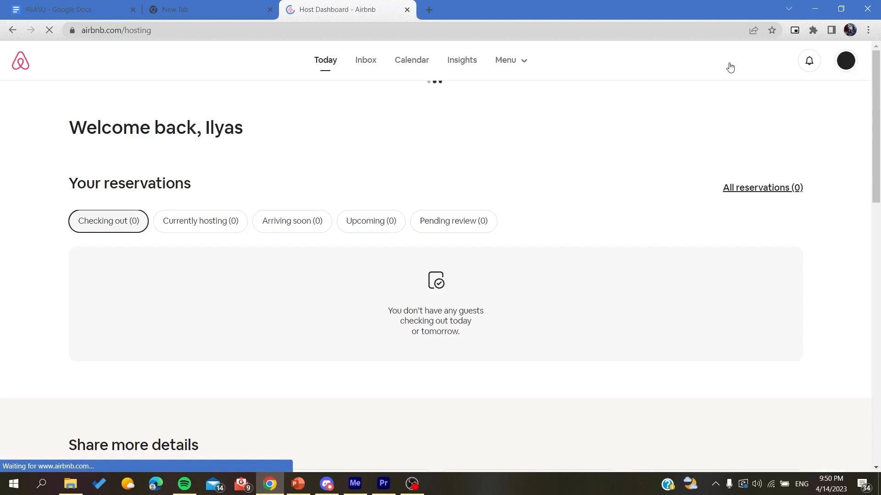
{"action": "left_click", "coordinate": [509, 60]}
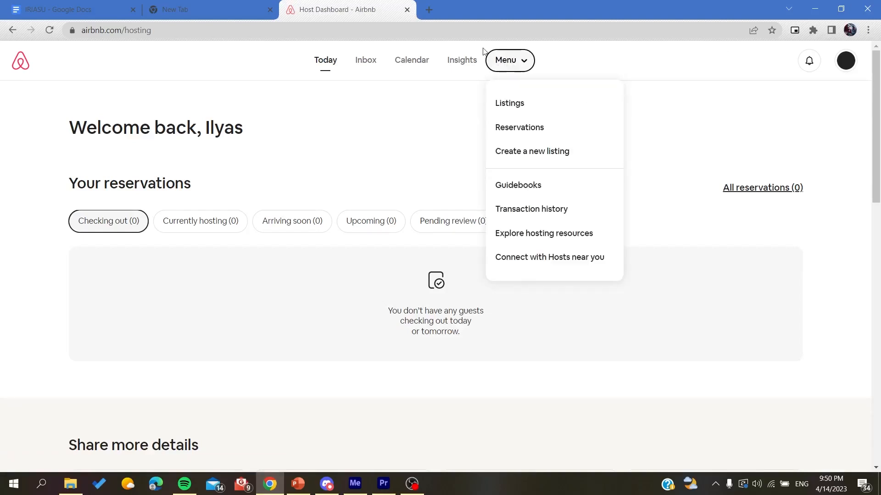
{"action": "left_click", "coordinate": [508, 103]}
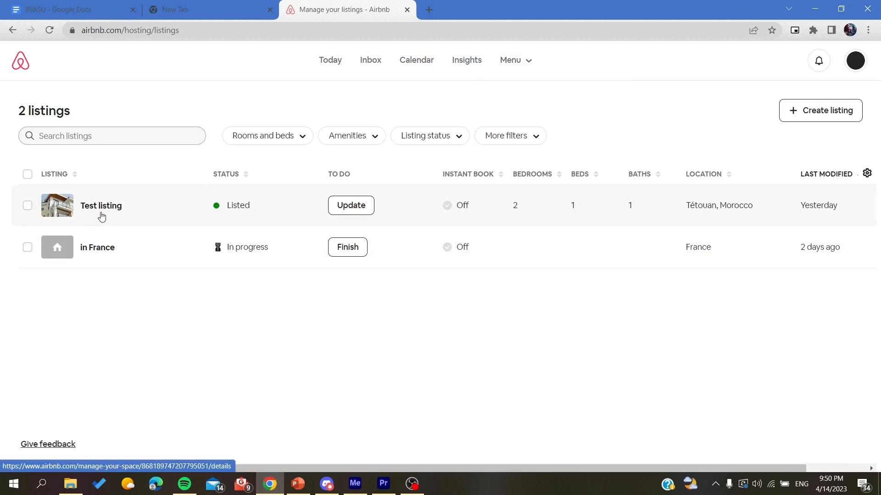
{"action": "left_click", "coordinate": [101, 205]}
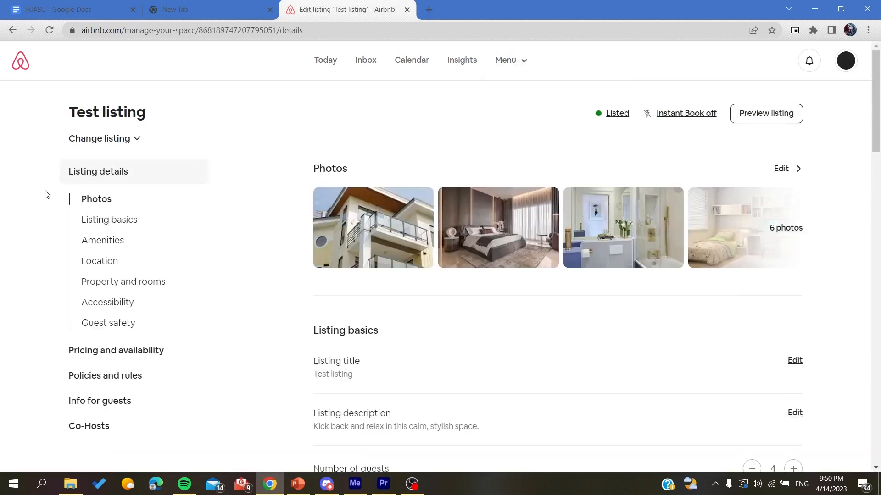
{"action": "scroll", "scroll_direction": "down", "scroll_amount": 3}
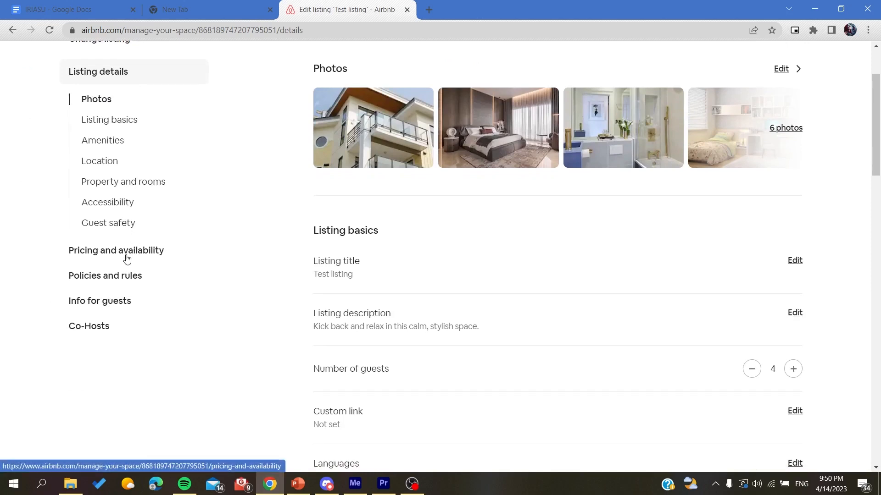
Open Pricing and availability, then the Additional charges section for 'Test listing'.
{"action": "left_click", "coordinate": [116, 250]}
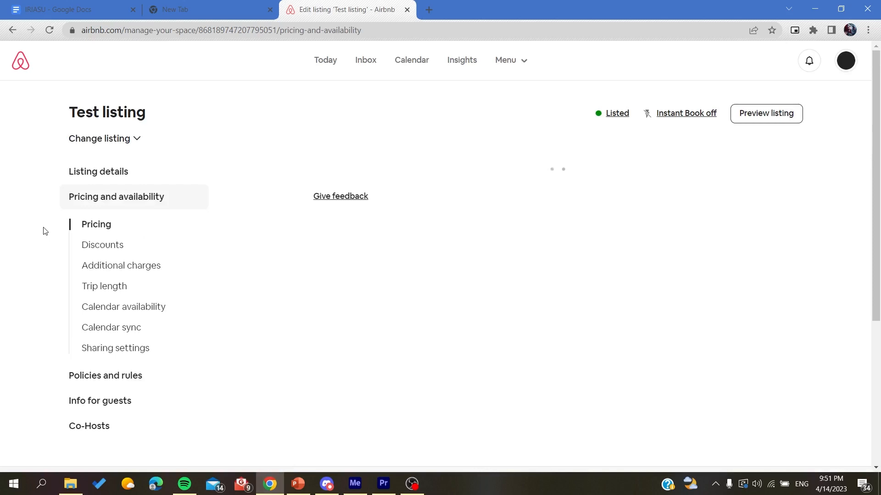
{"action": "left_click", "coordinate": [120, 265]}
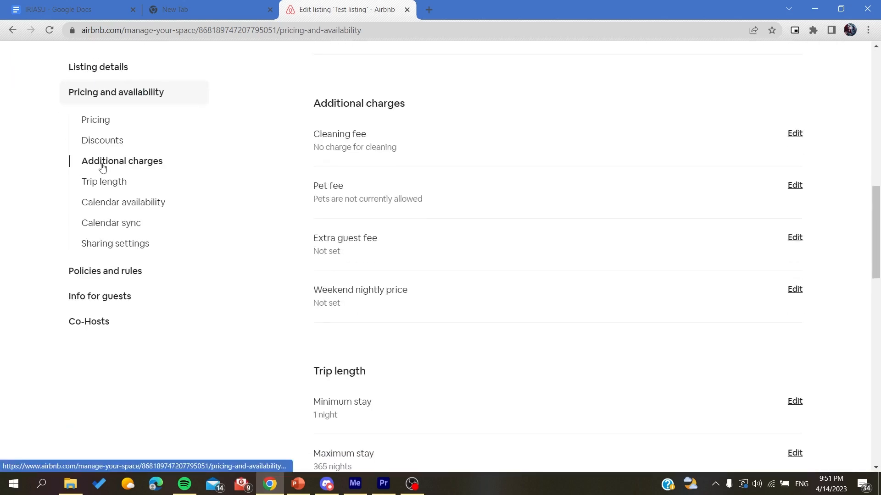
{"action": "mouse_move", "coordinate": [319, 114]}
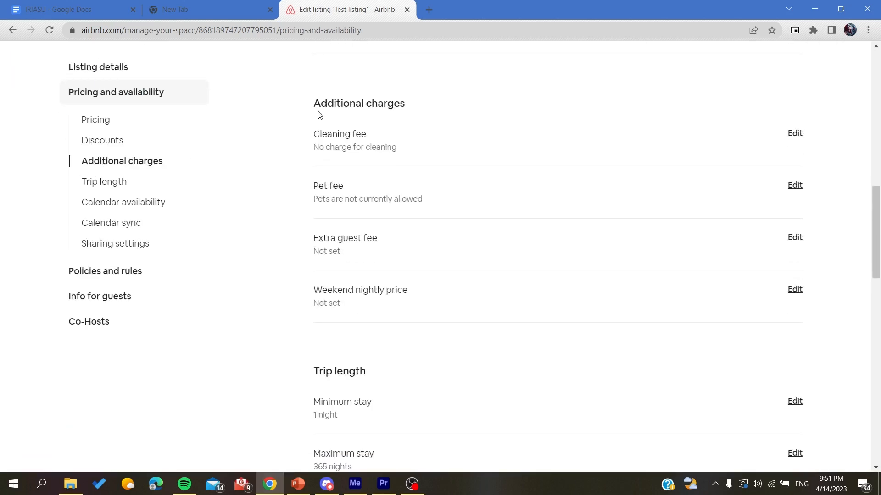
{"action": "double_click", "coordinate": [339, 134]}
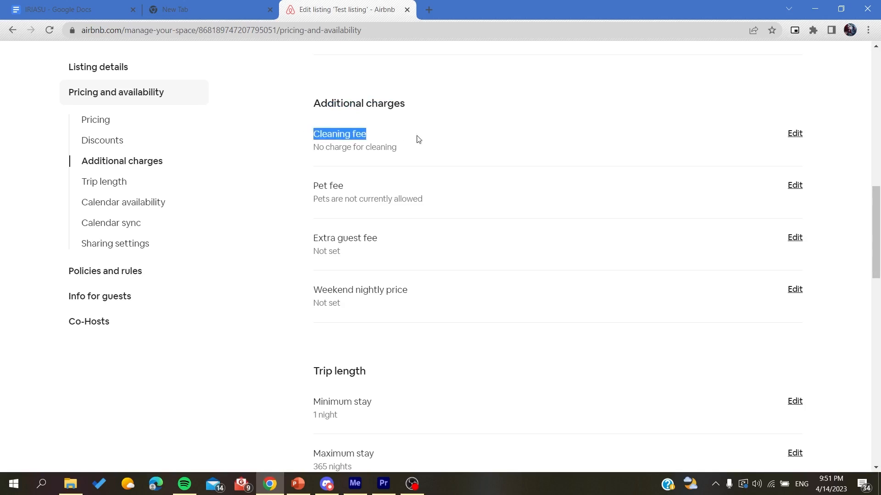
{"action": "mouse_move", "coordinate": [422, 144]}
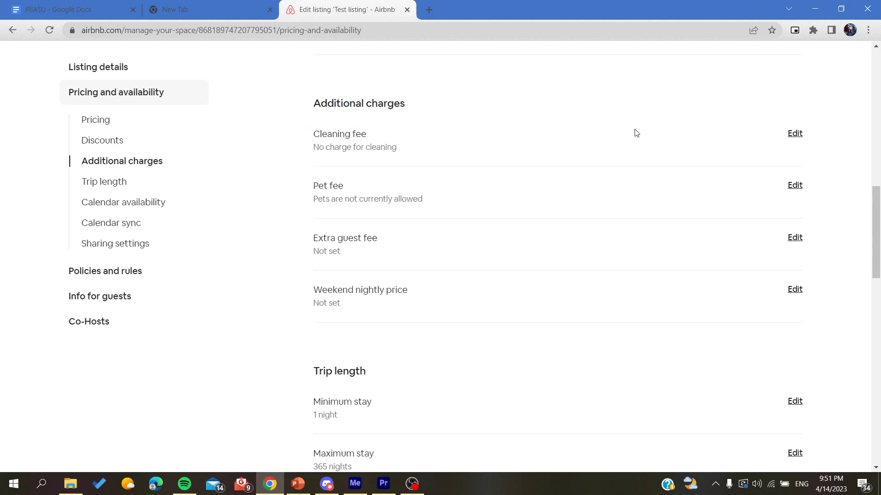
Edit the cleaning fee to 123 per stay and save it.
{"action": "left_click", "coordinate": [794, 133]}
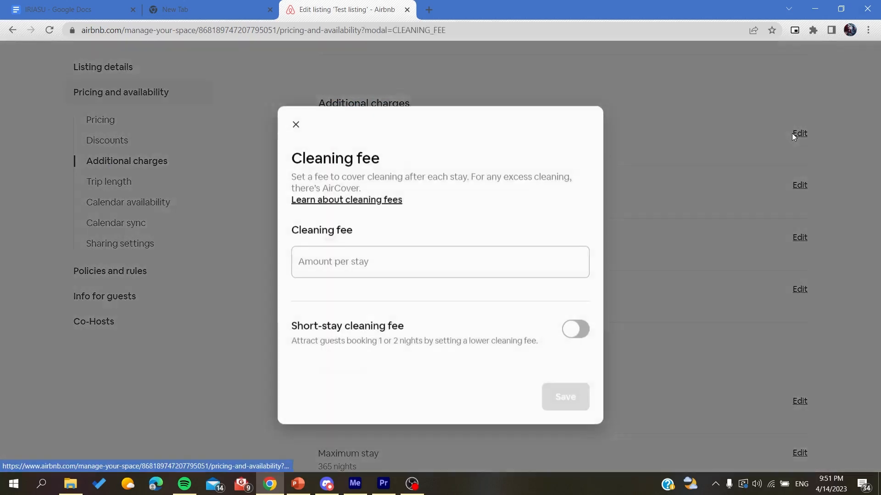
{"action": "left_click", "coordinate": [440, 261]}
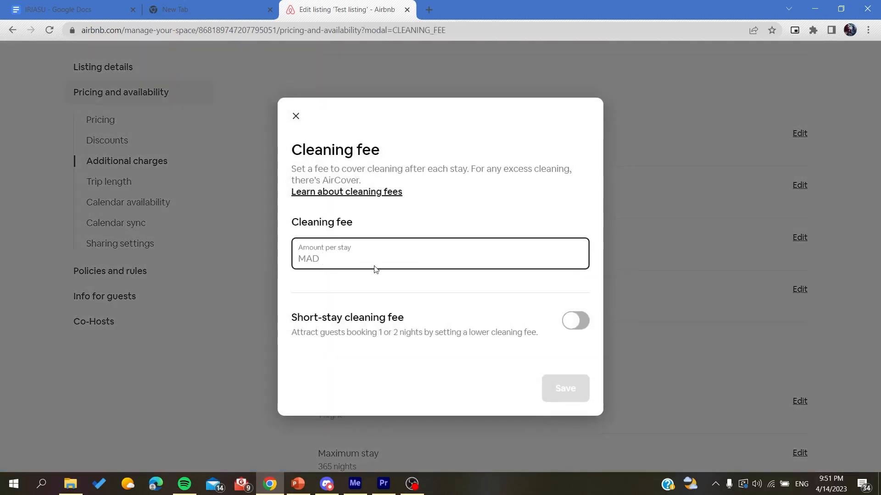
{"action": "type", "text": "123"}
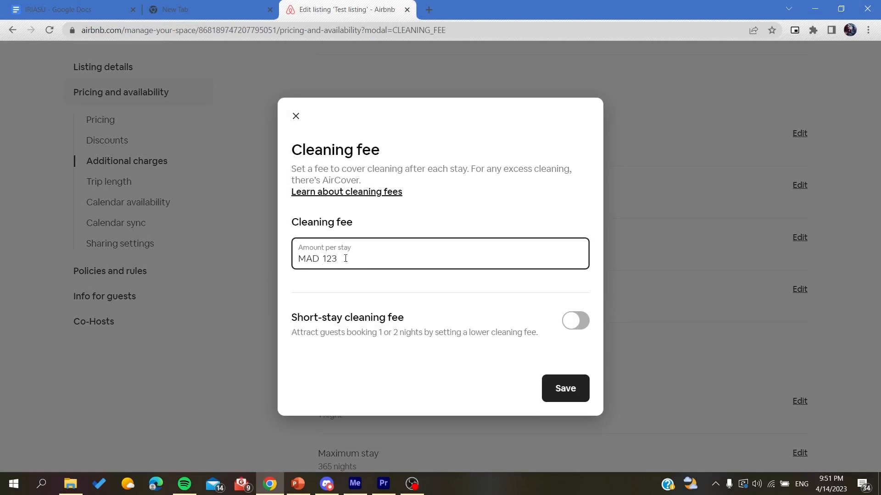
{"action": "double_click", "coordinate": [321, 222]}
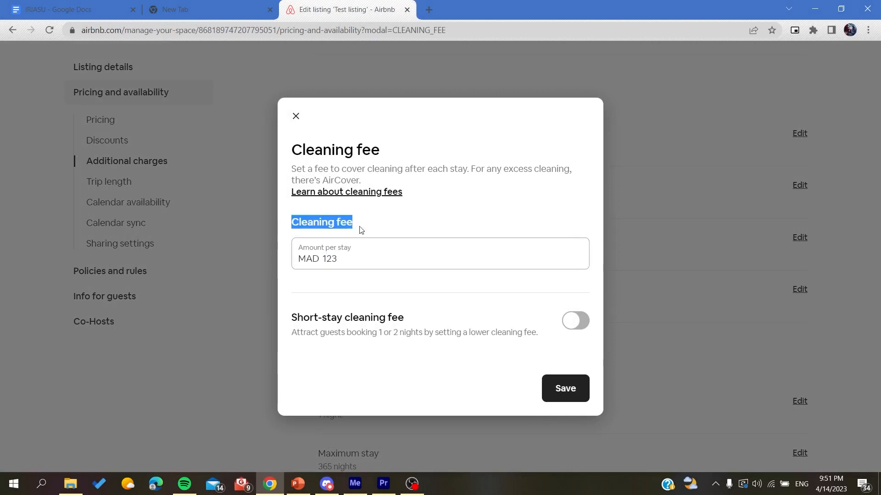
{"action": "mouse_move", "coordinate": [565, 388]}
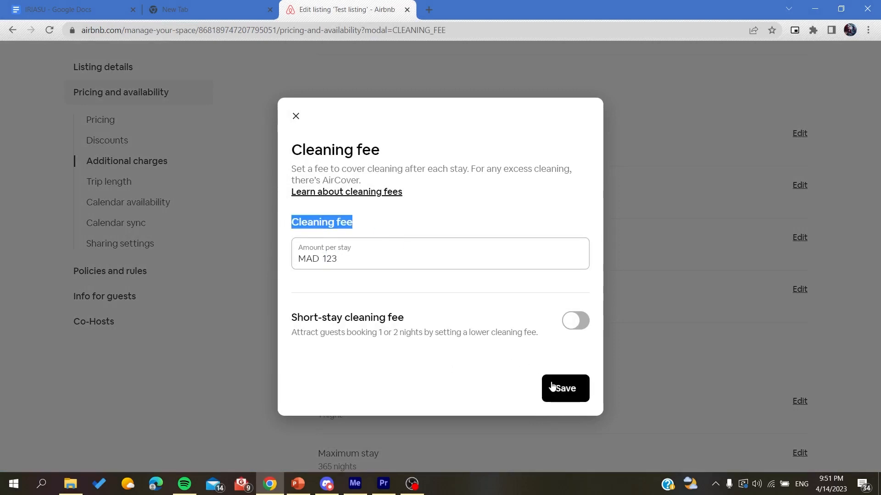
{"action": "left_click", "coordinate": [564, 387]}
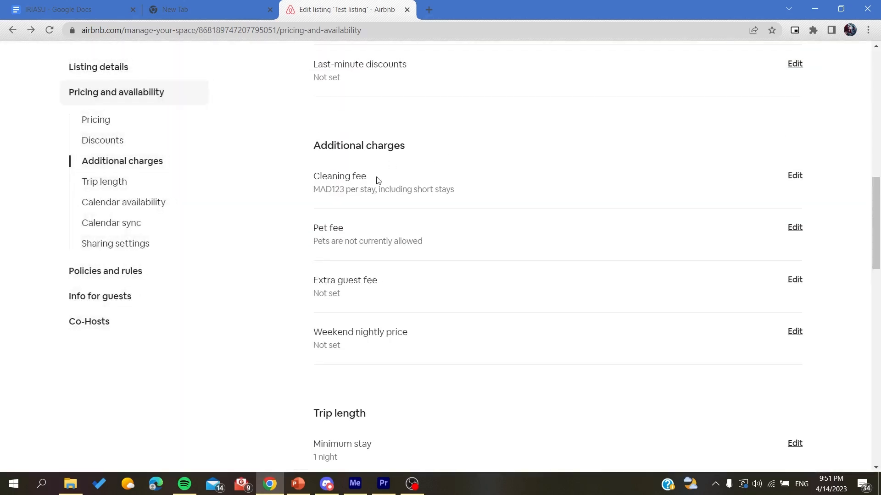
{"action": "mouse_move", "coordinate": [415, 174]}
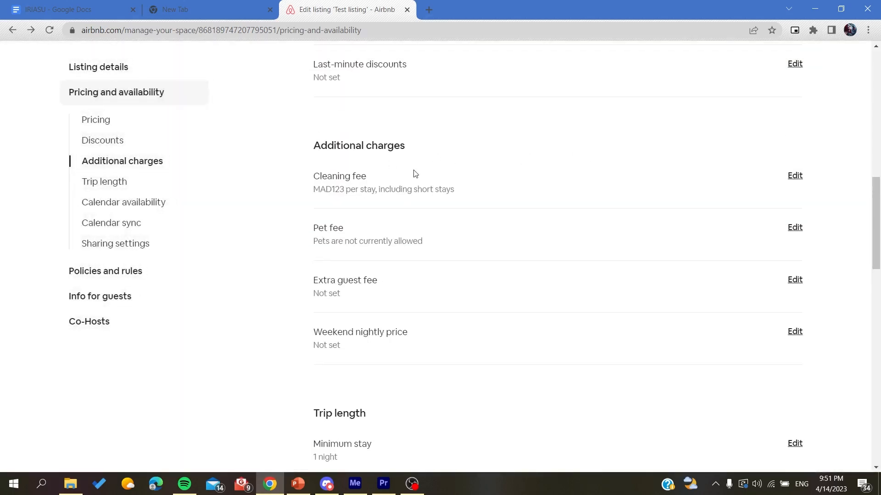
{"action": "mouse_move", "coordinate": [521, 166]}
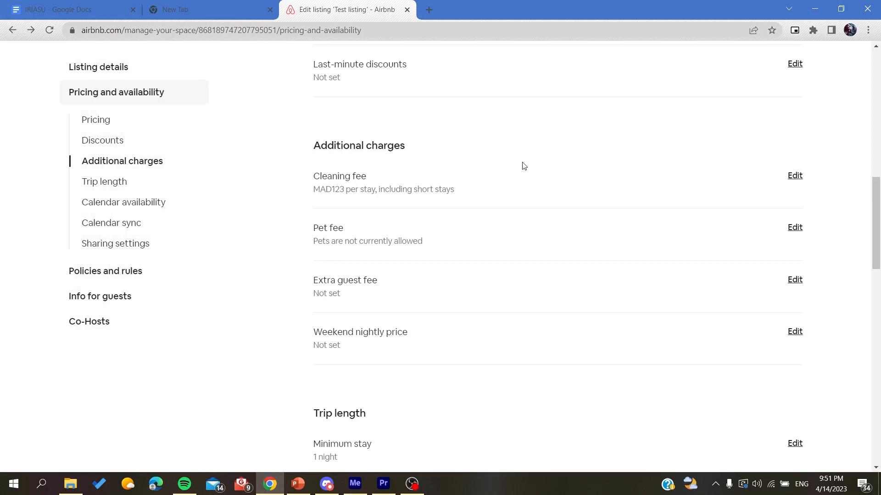